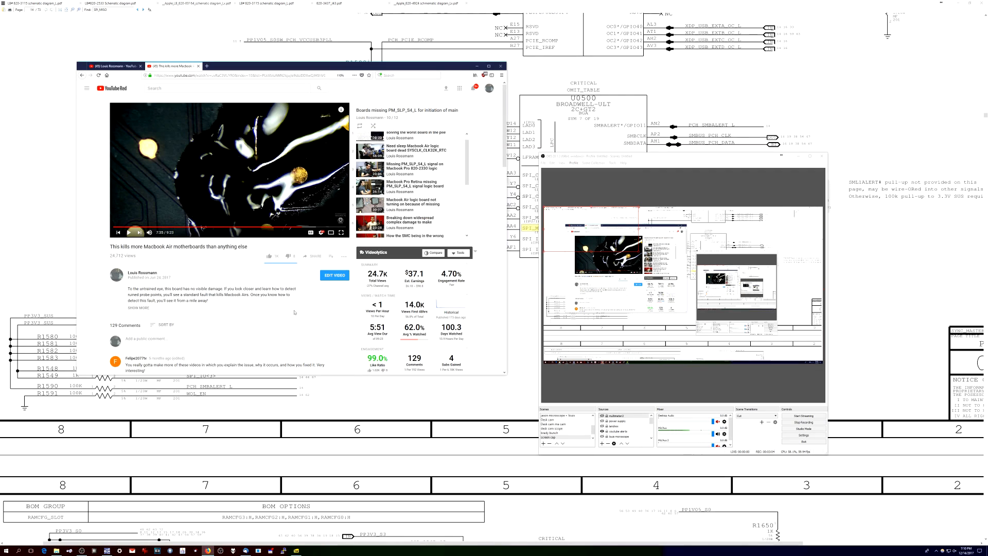
mouse_move(169, 187)
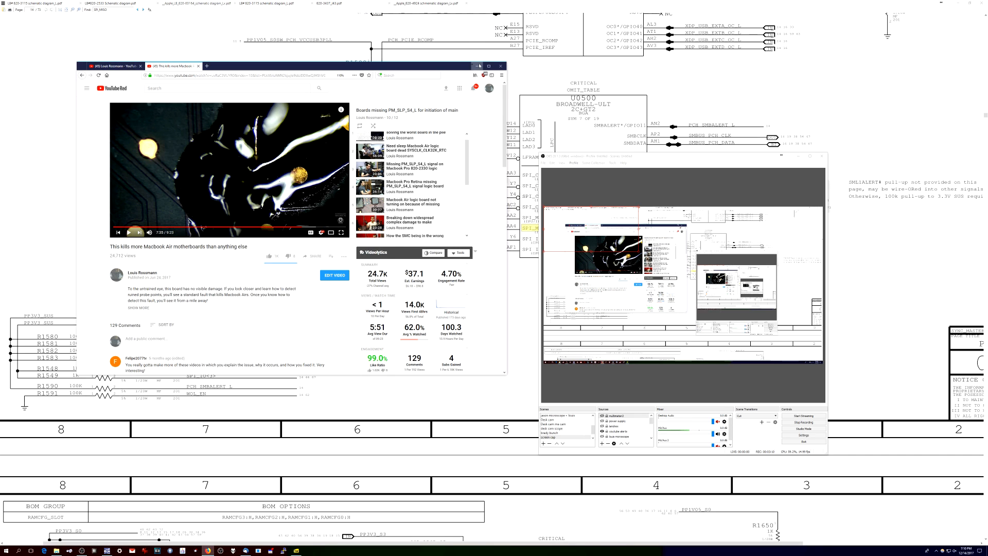
Maximize the browser window showing the MacBook Air repair video page.
click(488, 66)
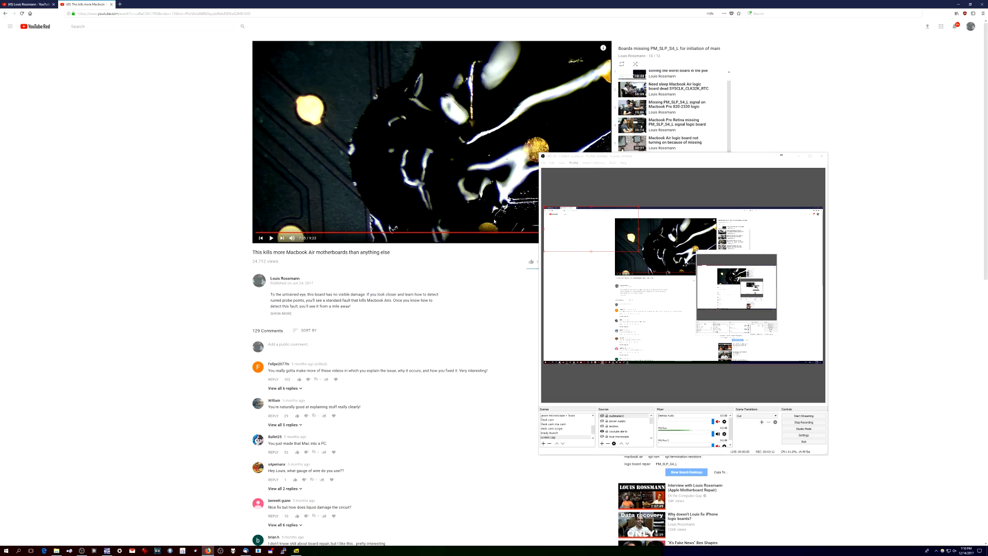